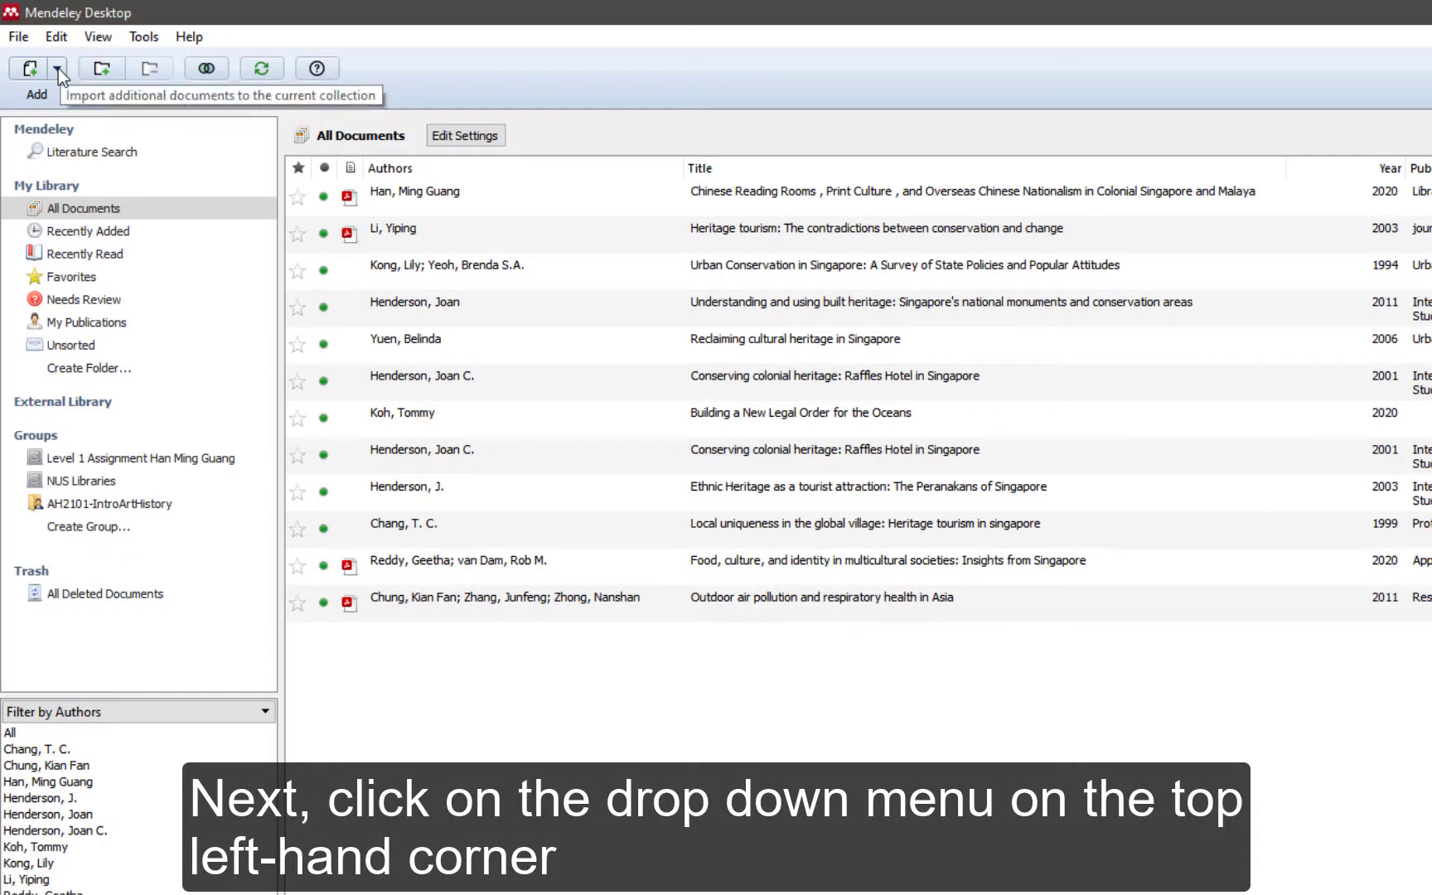
Add a new reference manually from the Add menu
click(57, 68)
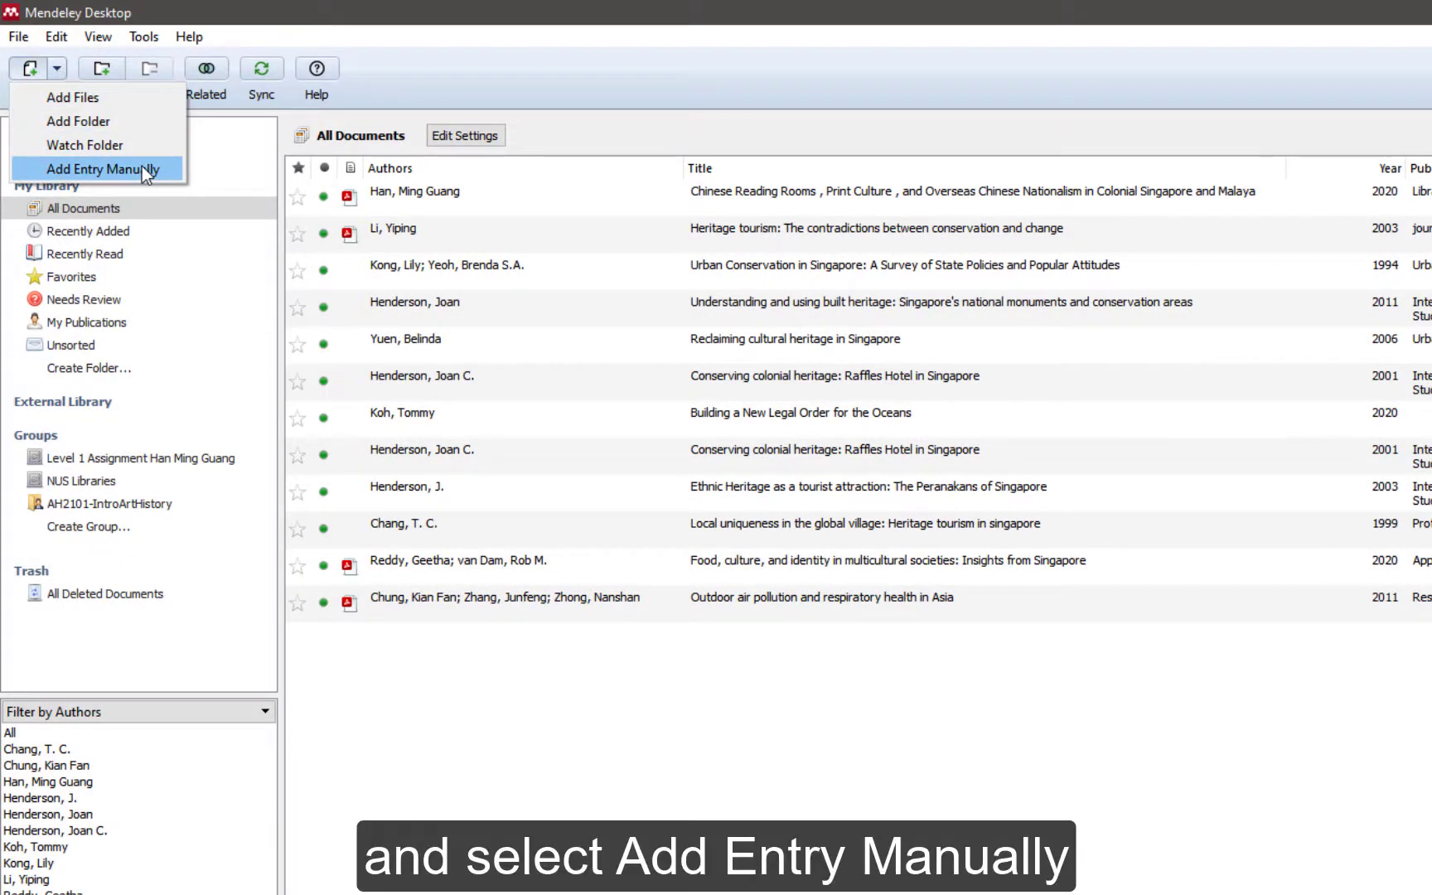
click(100, 168)
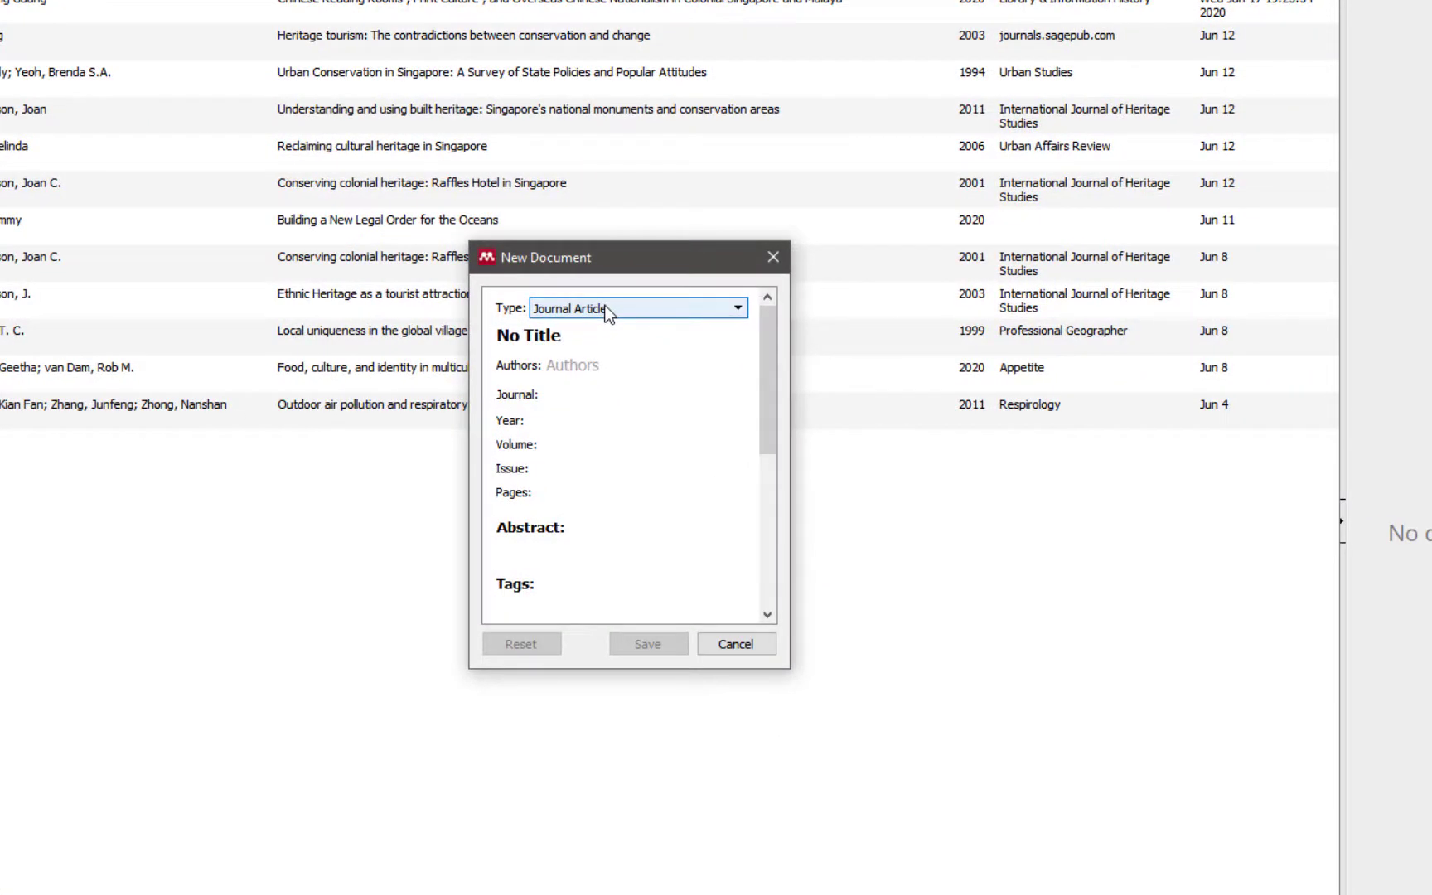
Change the reference type from Journal Article to Book
click(734, 308)
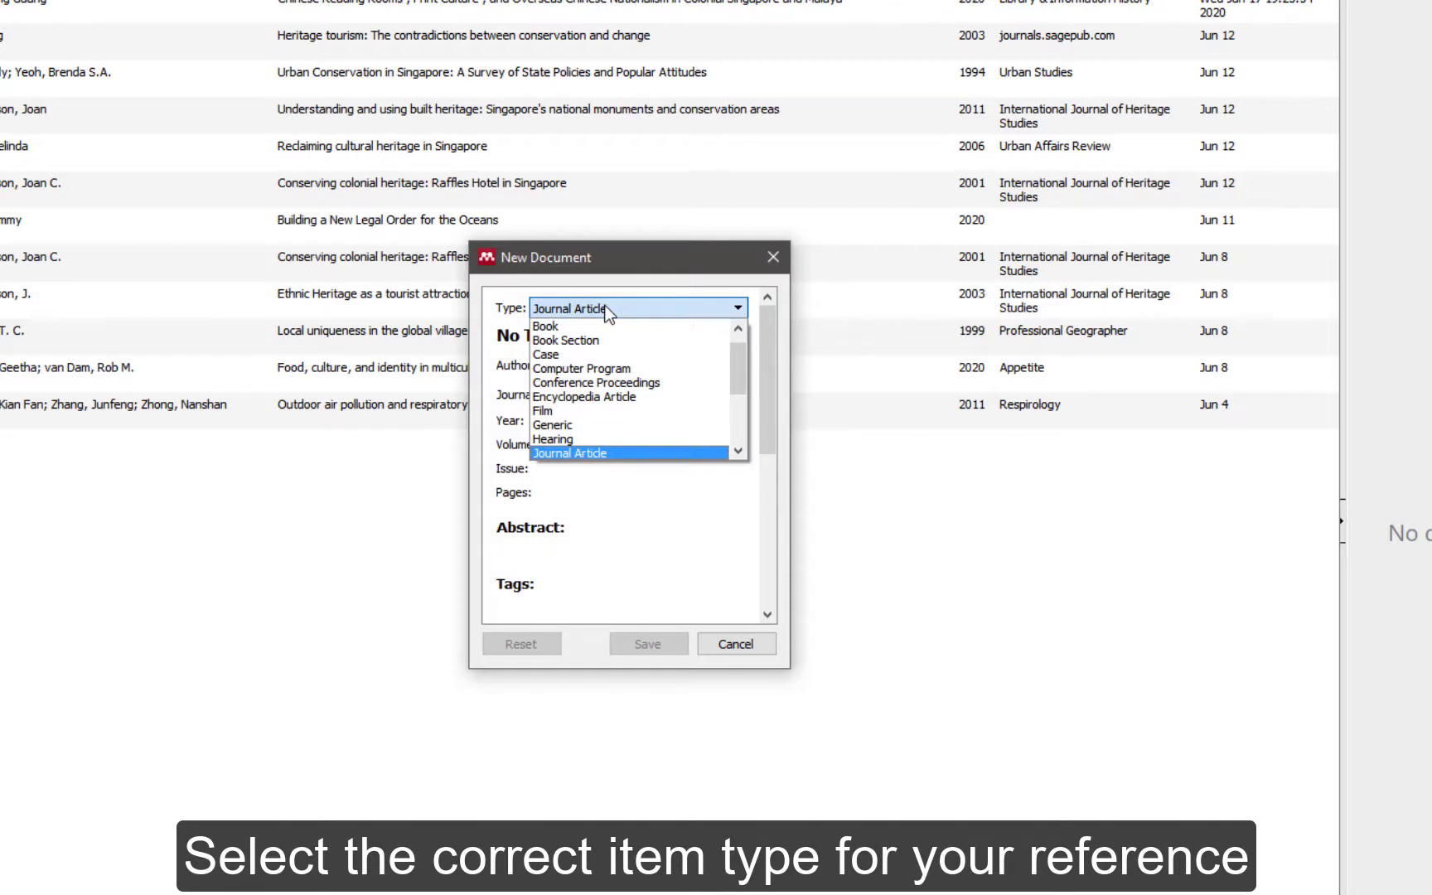
mouse_move(543, 324)
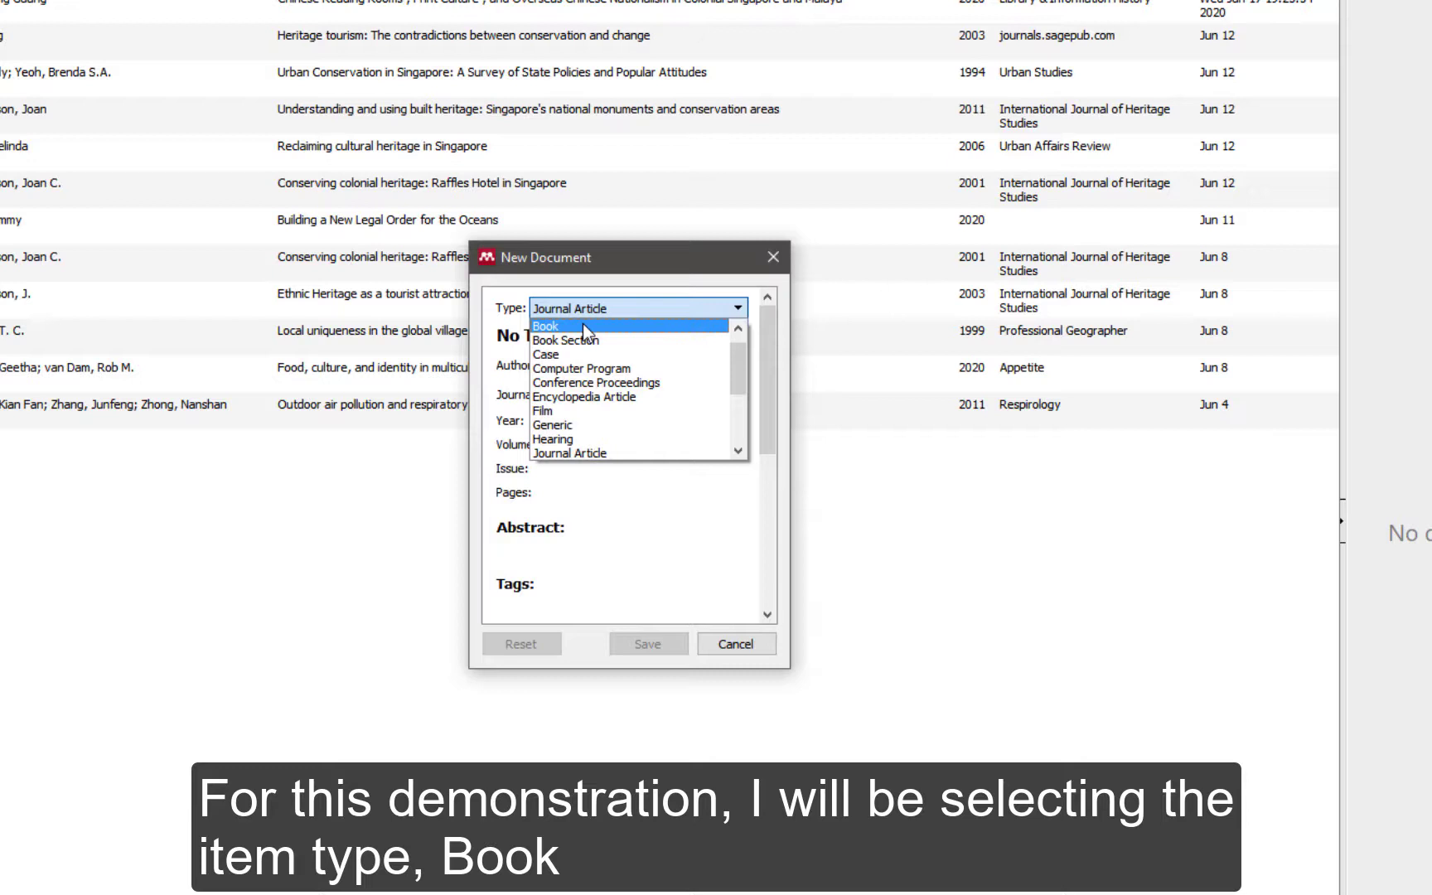
click(545, 325)
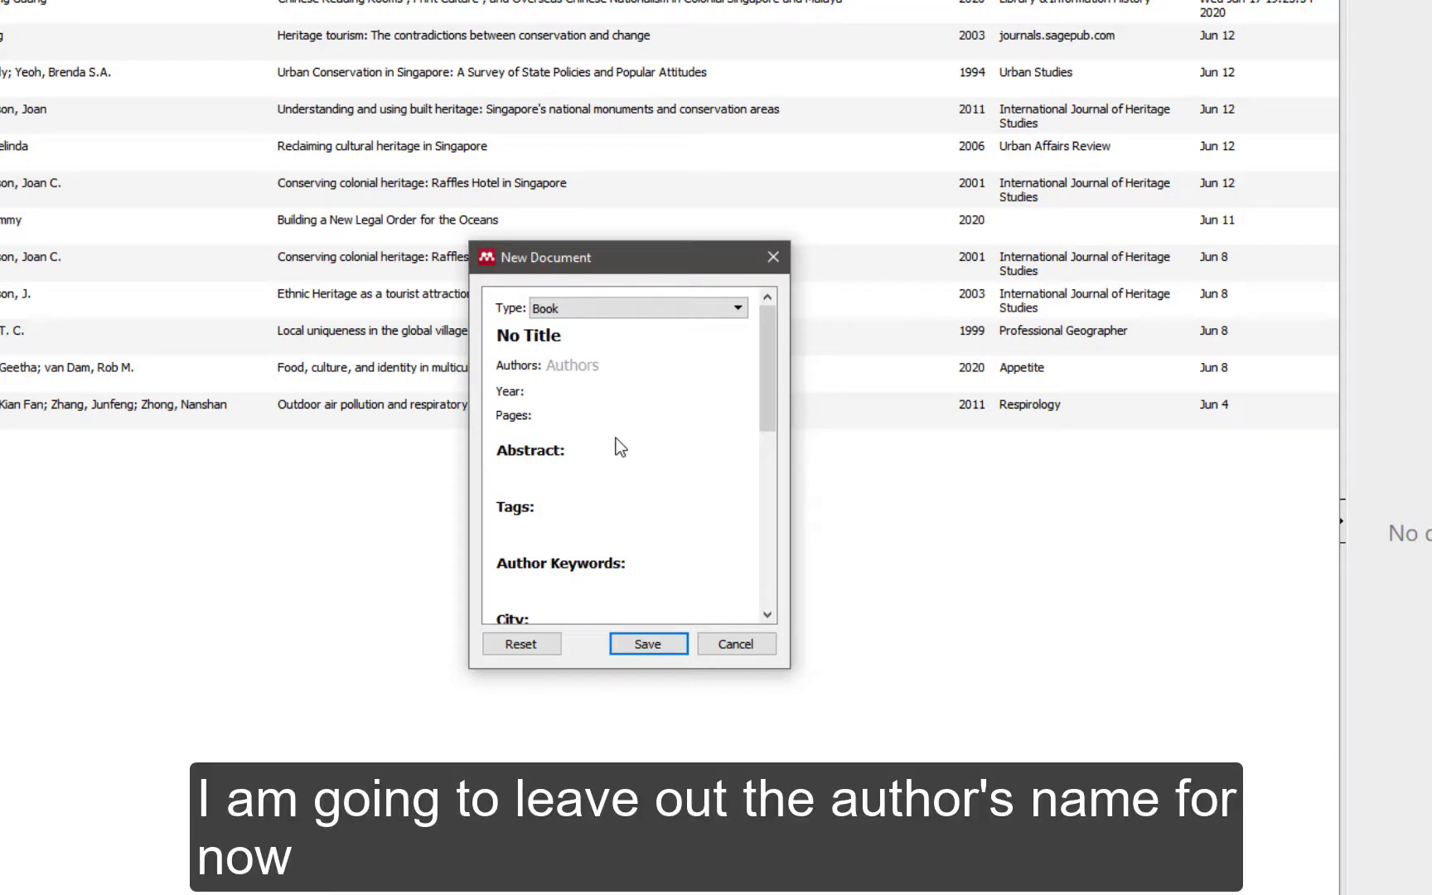
Enter the title 'Building a new Legal Order' and scroll to the remaining fields
click(572, 365)
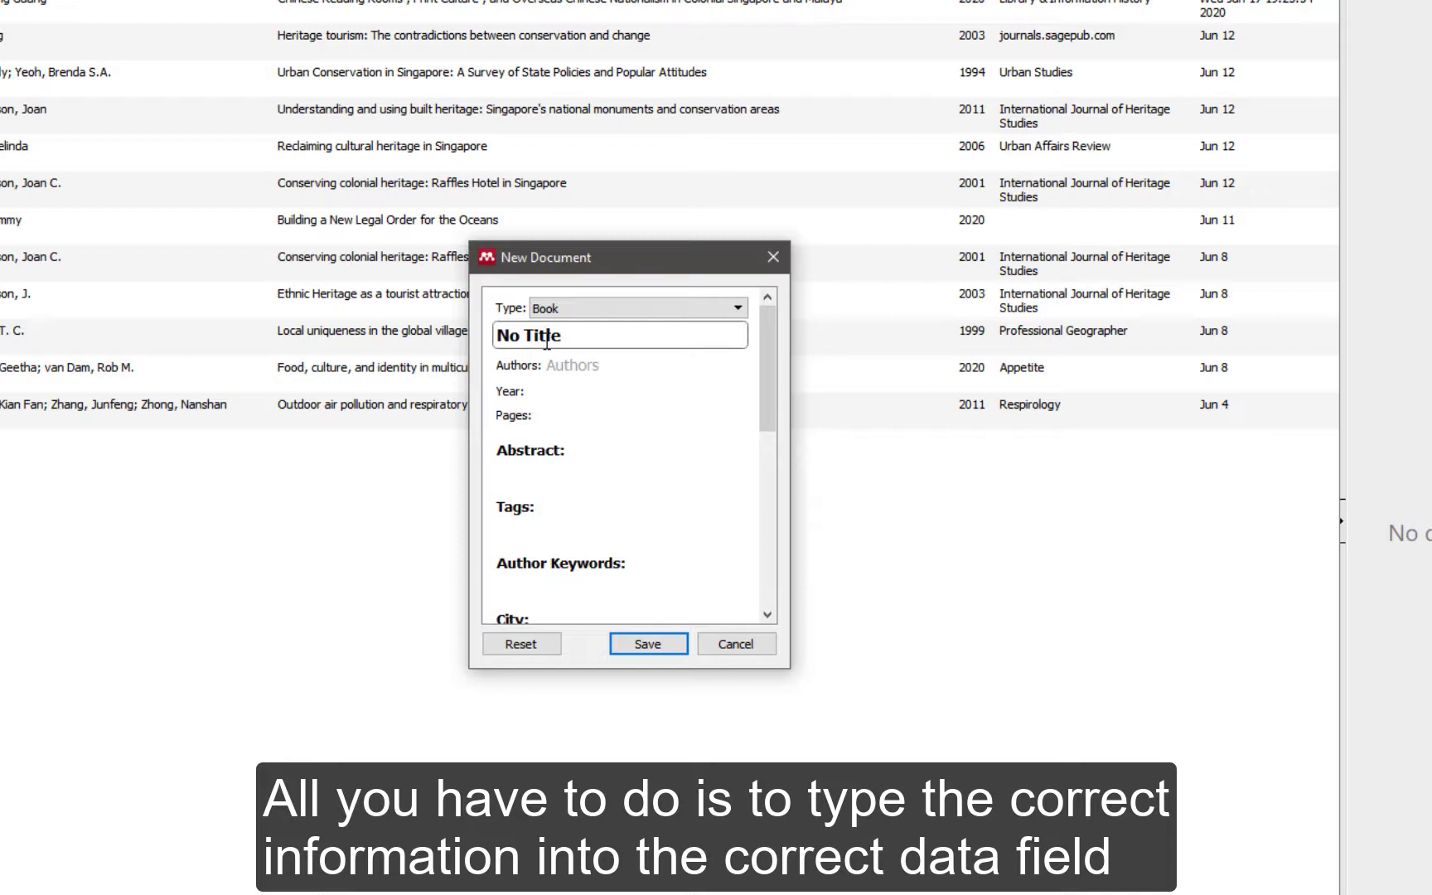
text(Bu)
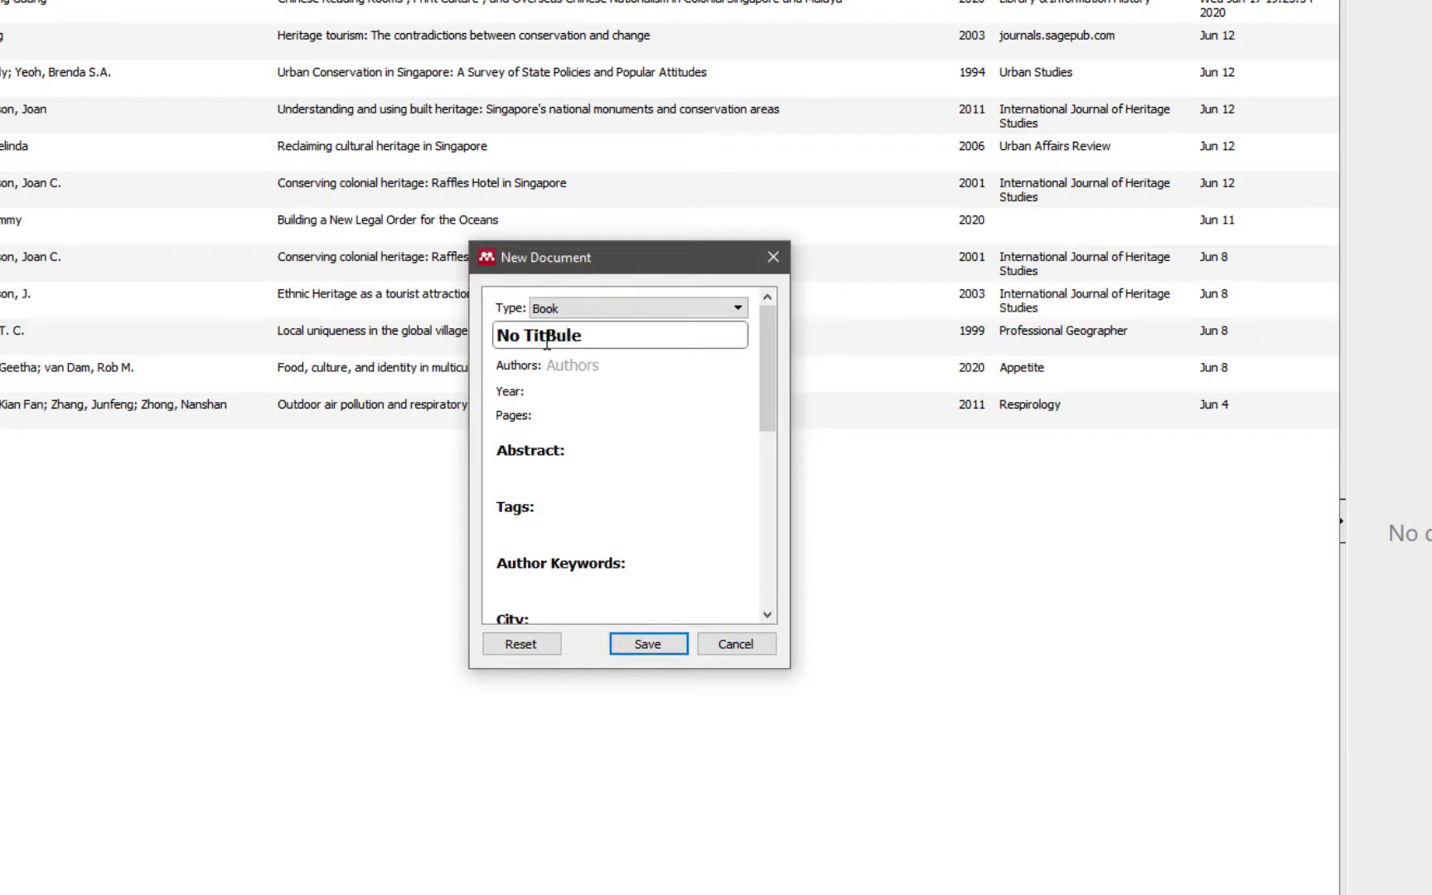
text(Building a new Legal Ord)
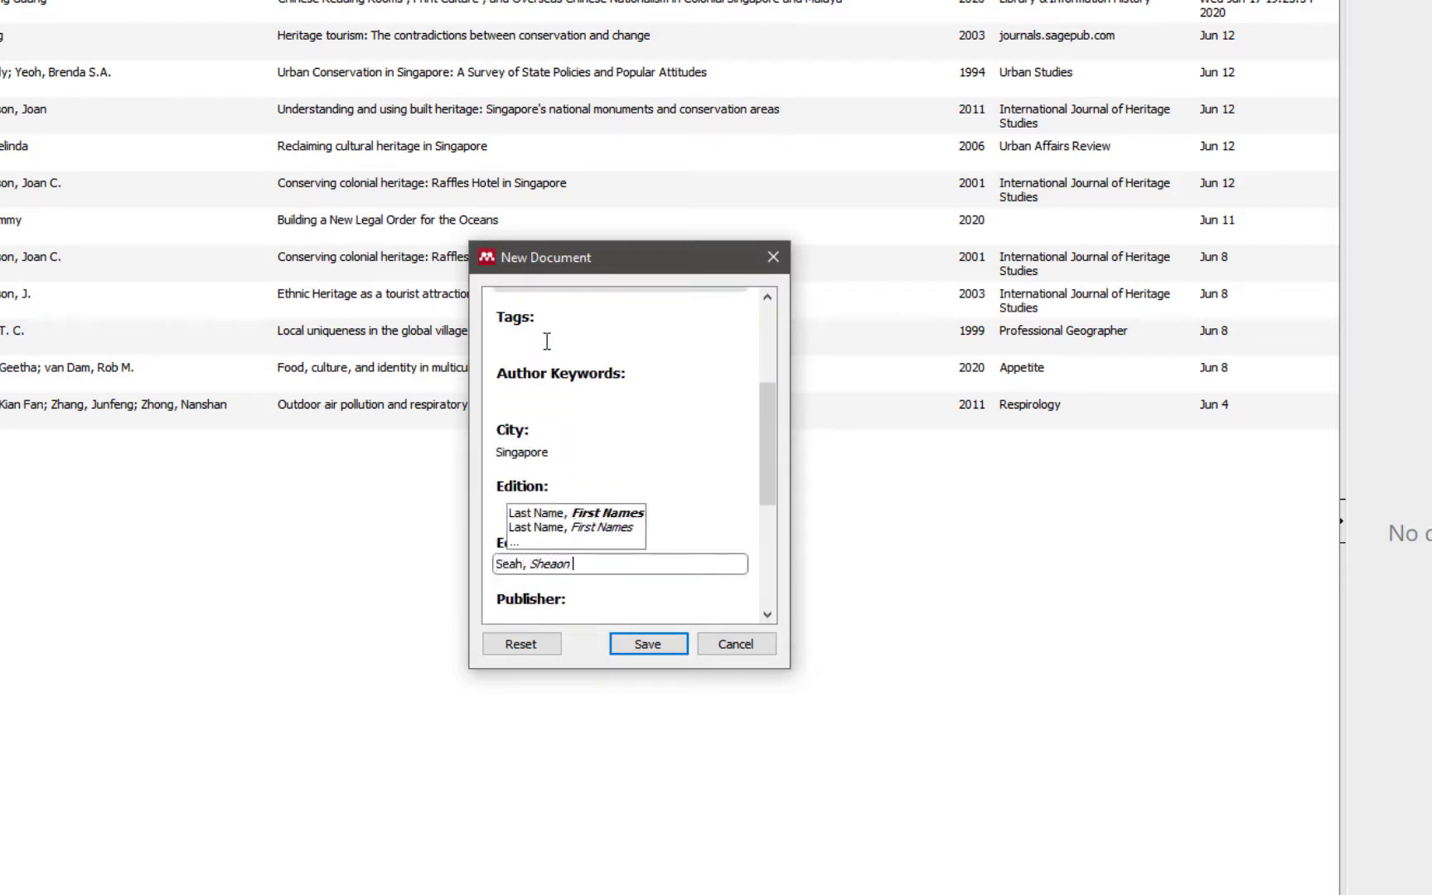
scroll(down, 3)
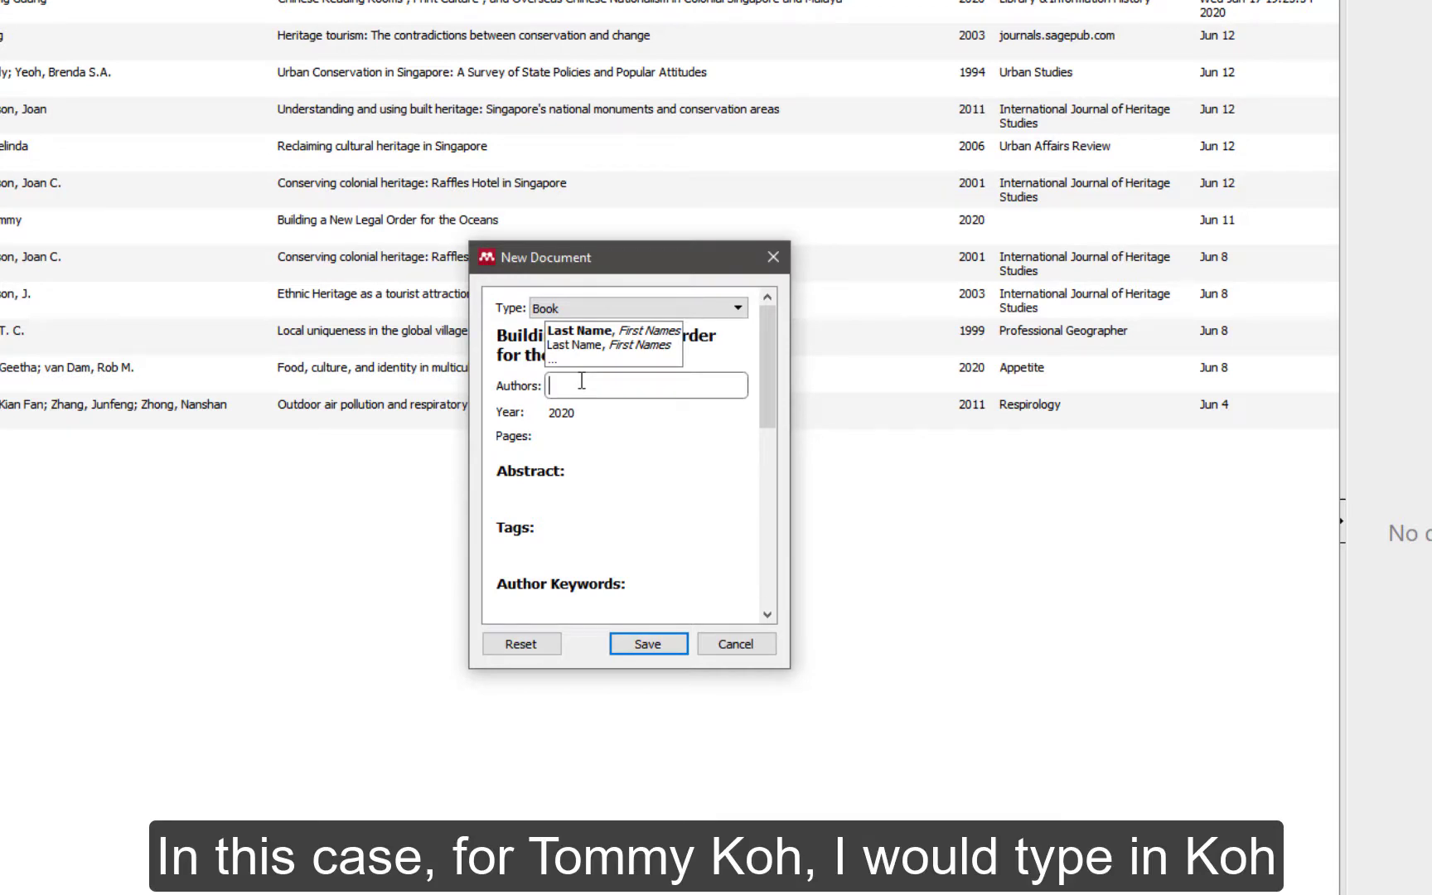
Enter 'Koh' as the author and save the book reference
text(Koh, Tommy)
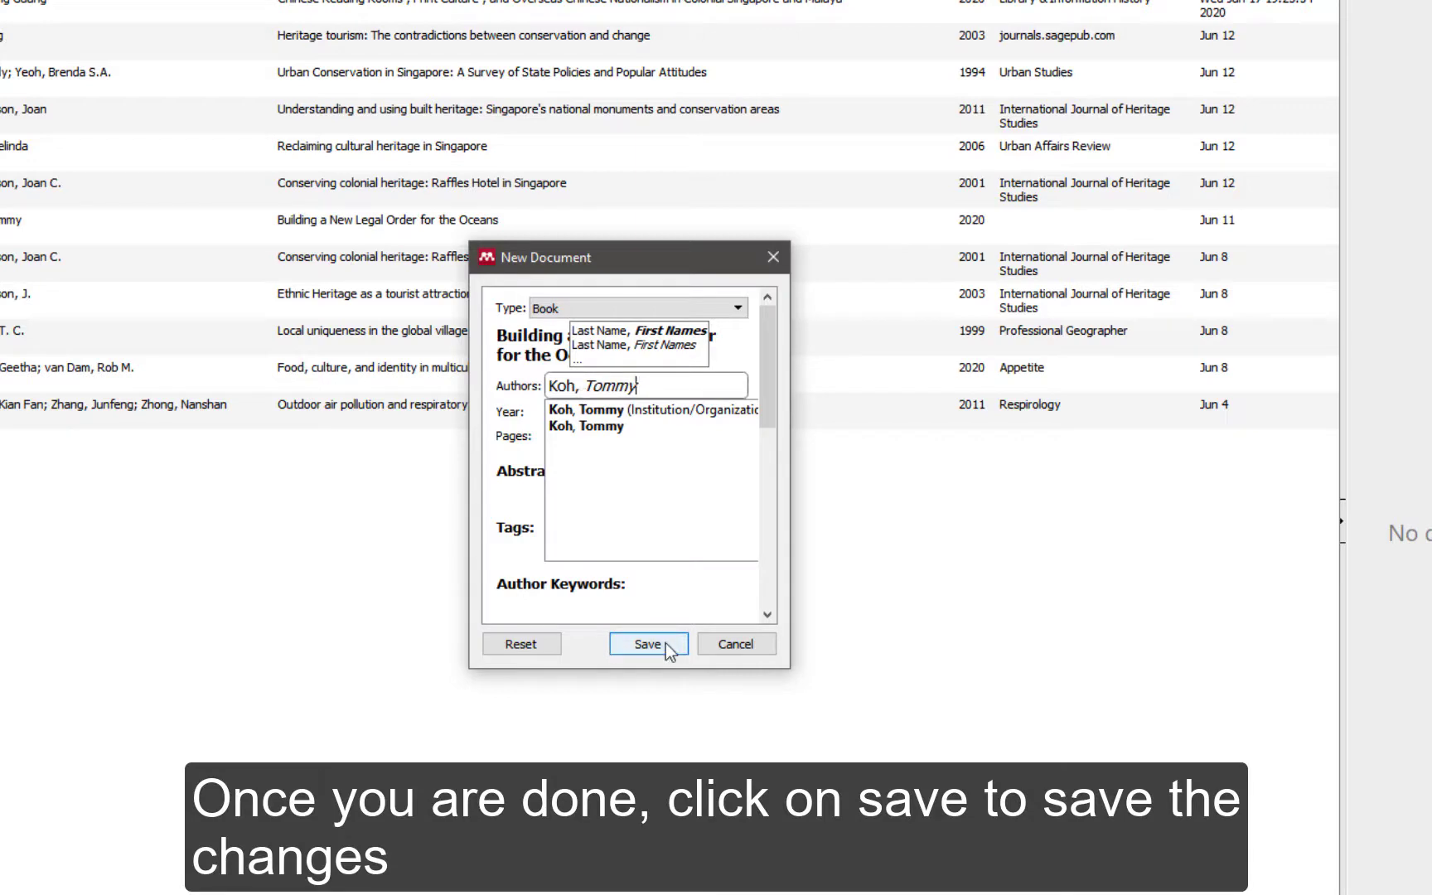
click(646, 644)
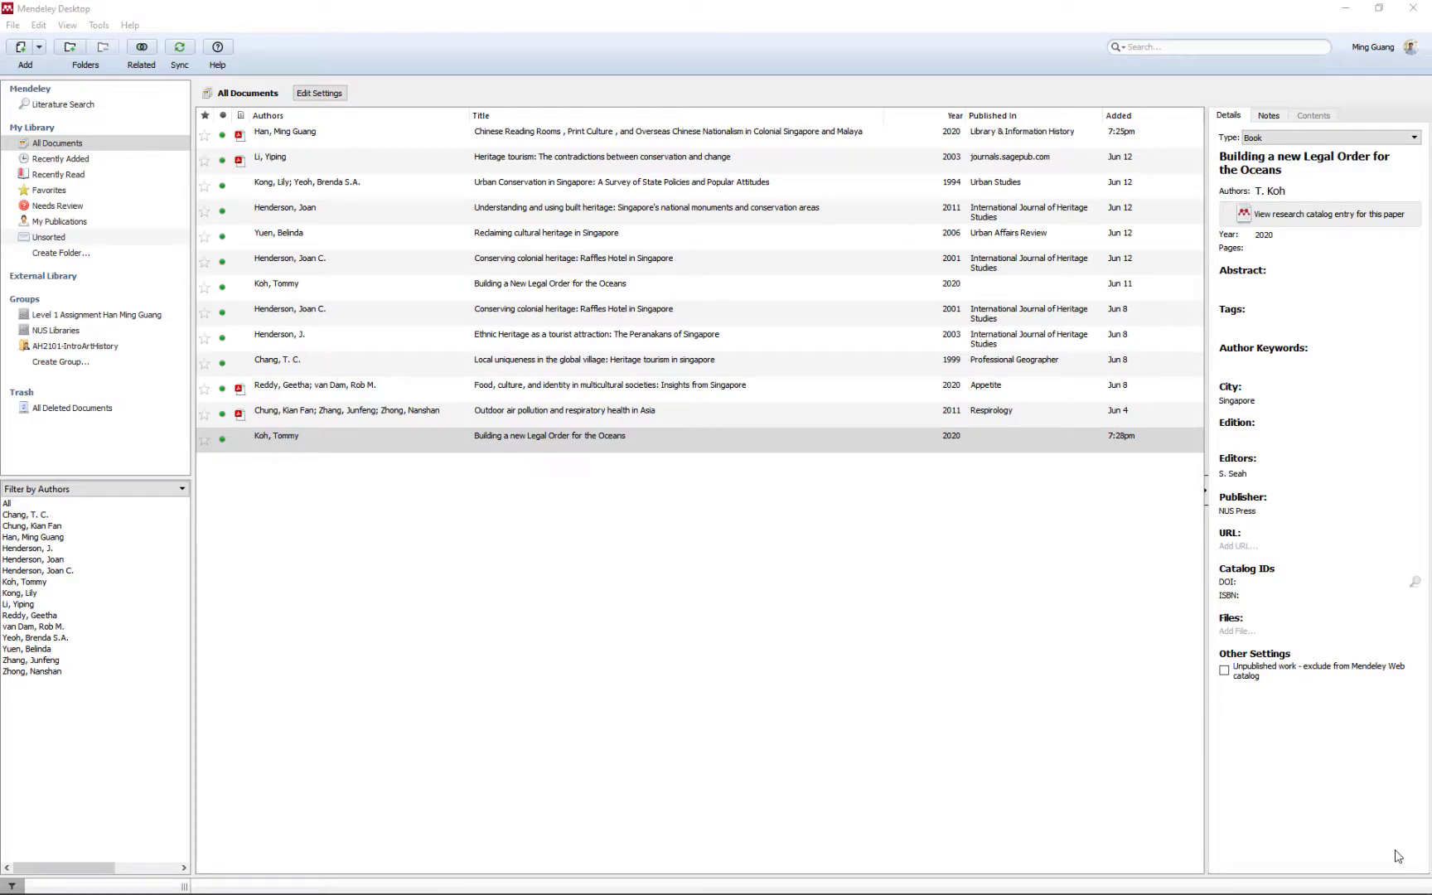
Select the saved book and re-edit its author field, typing 'Han' and 'Ming Guang'
click(548, 436)
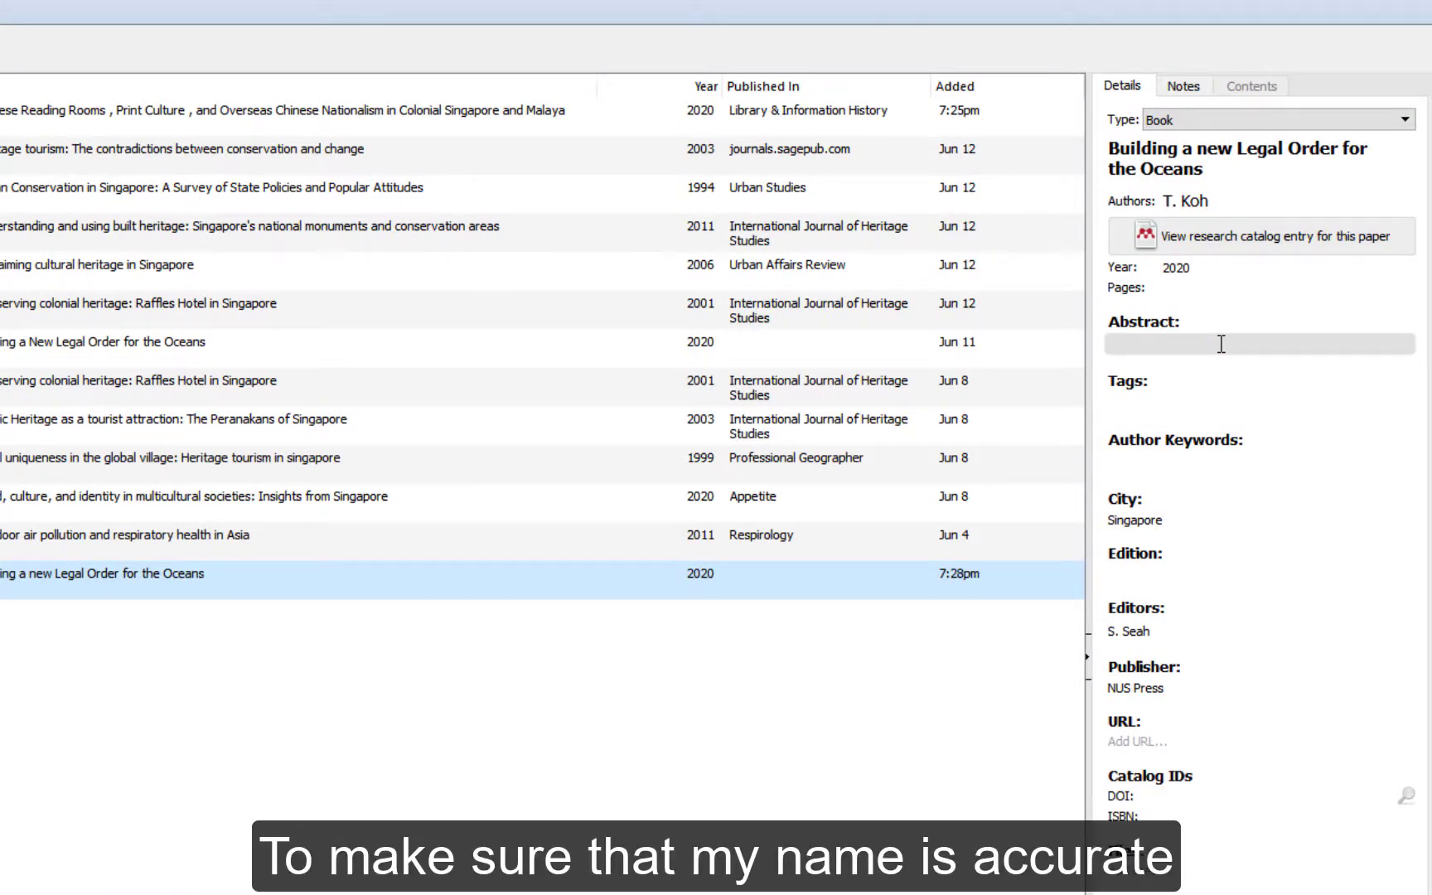
click(1185, 201)
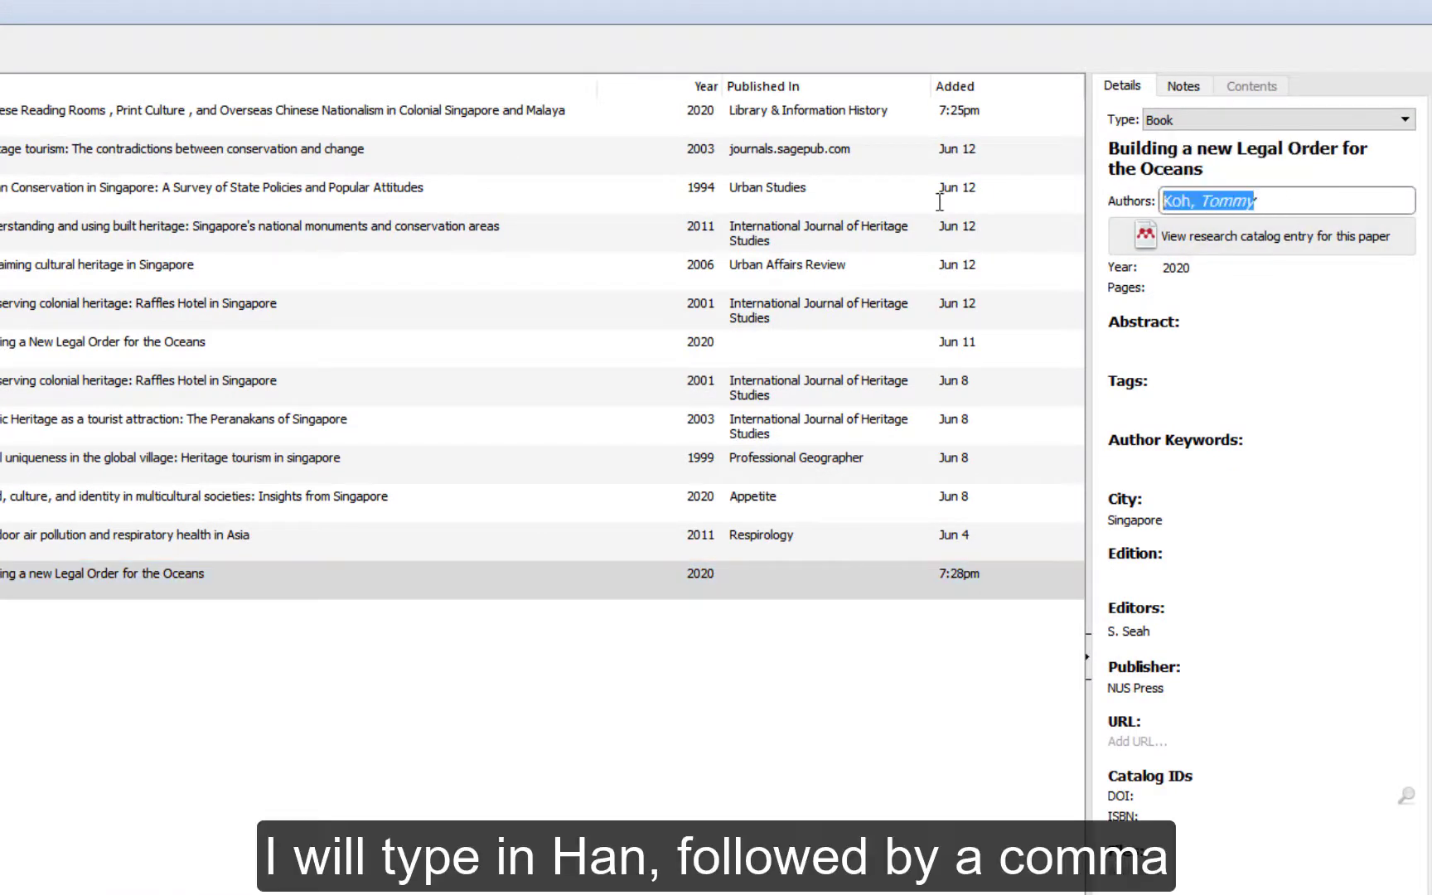
text(Han,)
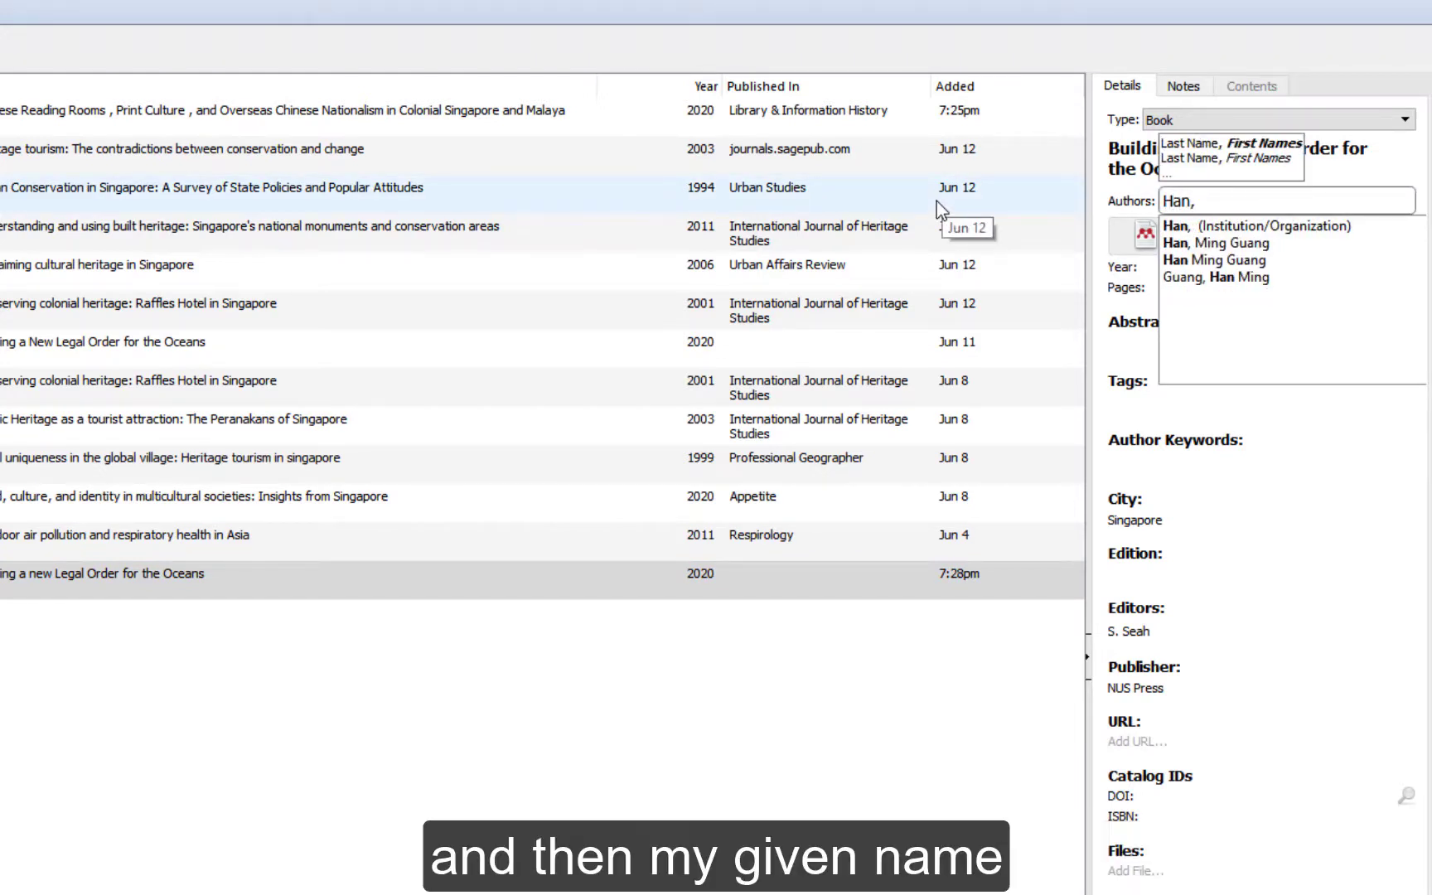
text(Ming Guang)
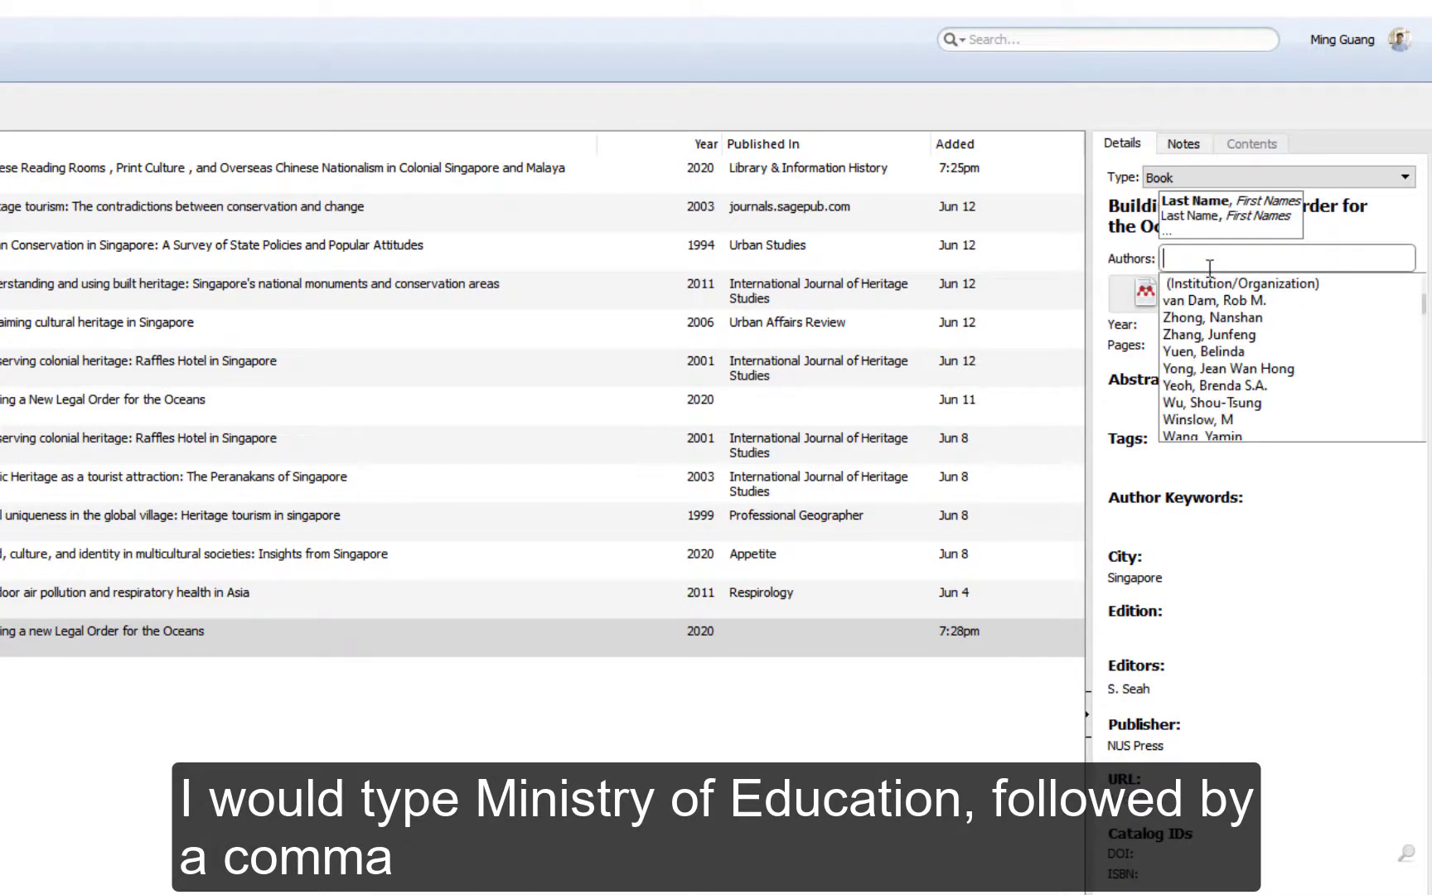
Enter 'Ministry of Education' as first author and start a second author 'Koh,'
text(Ministry of Education)
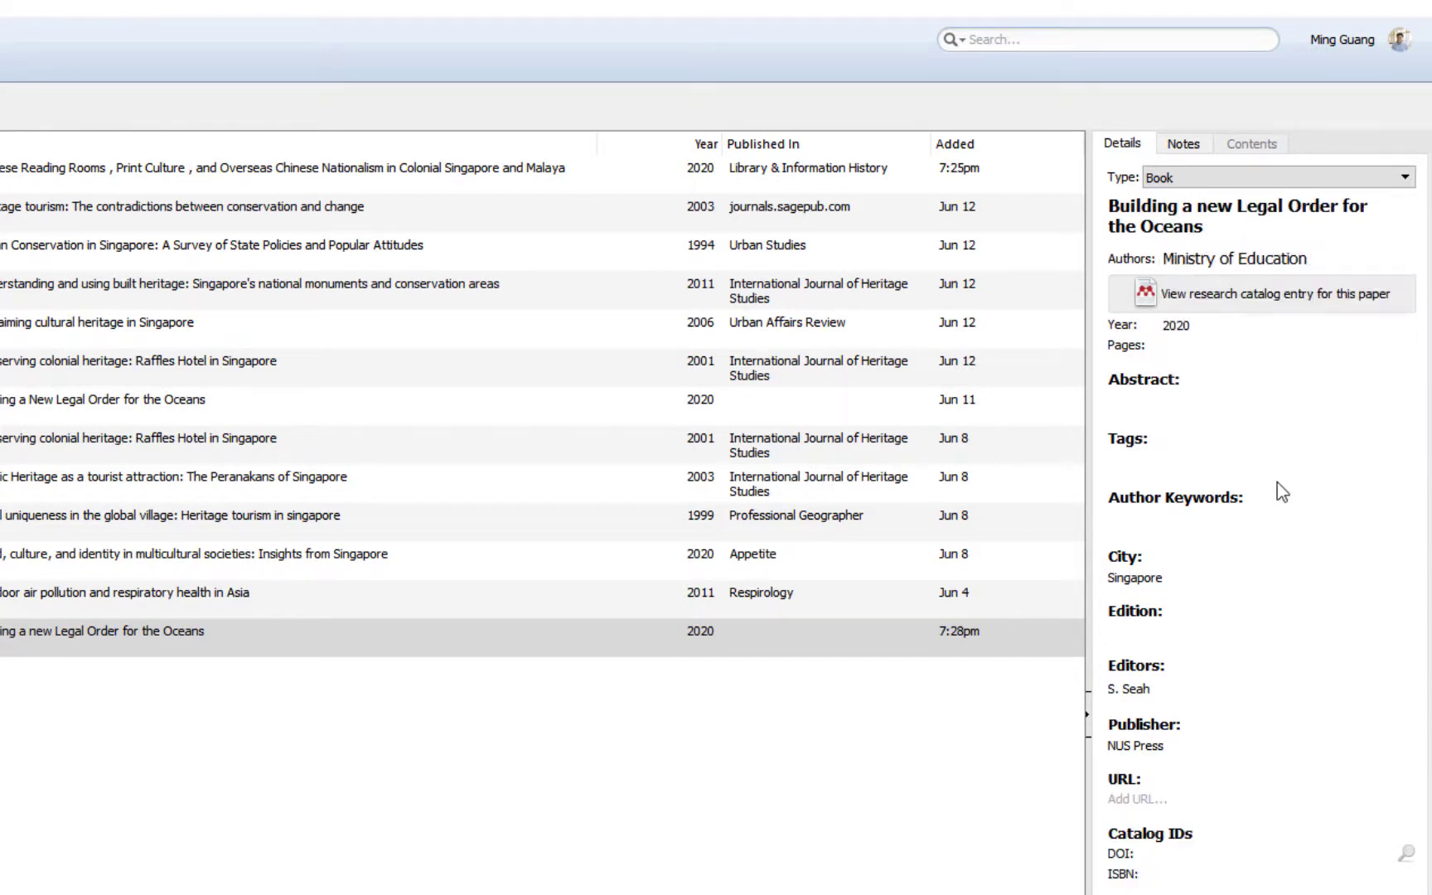
click(1234, 258)
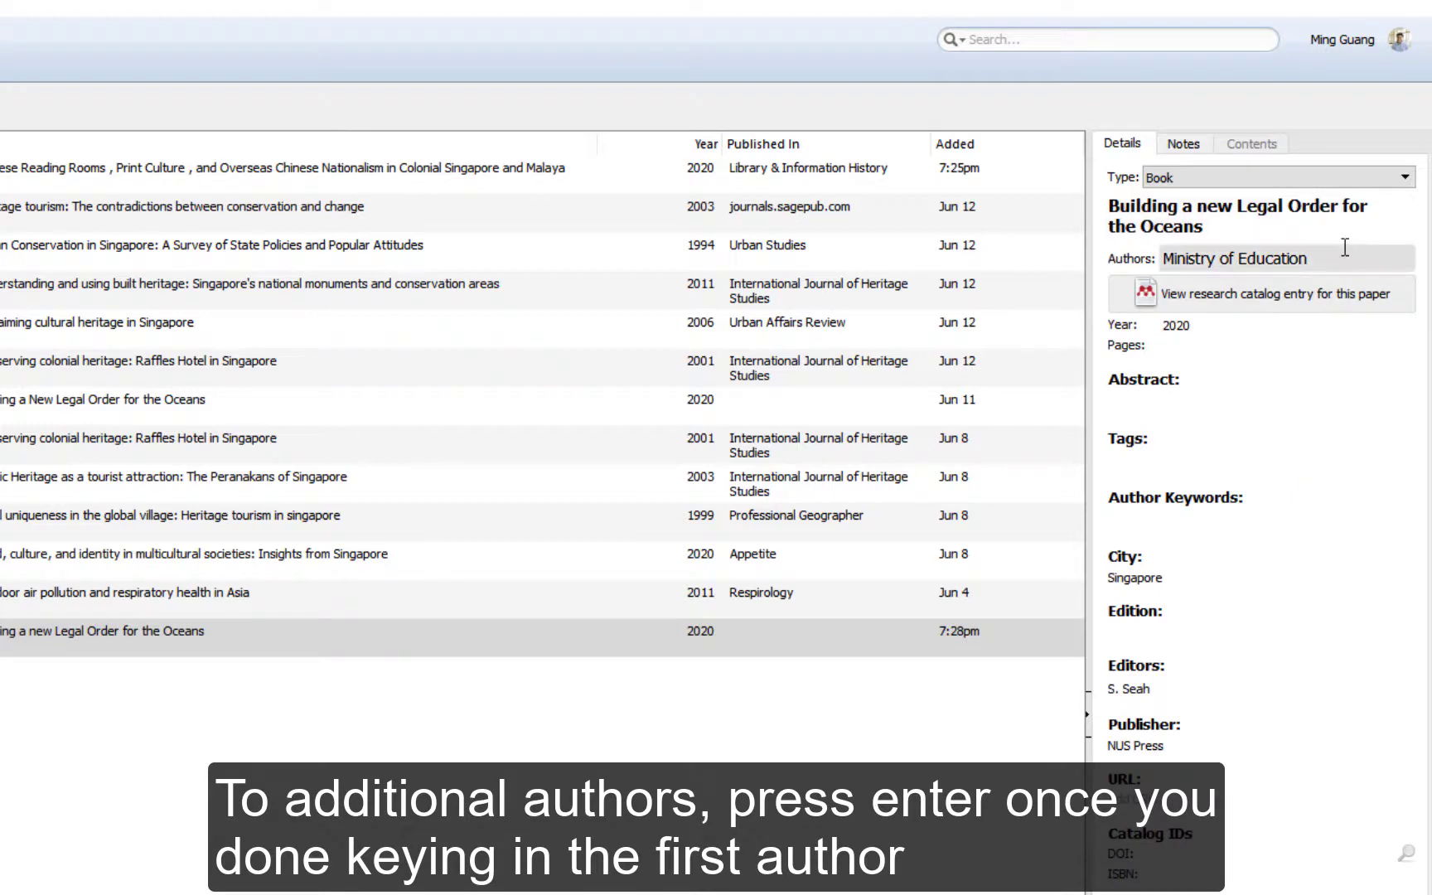
click(1278, 259)
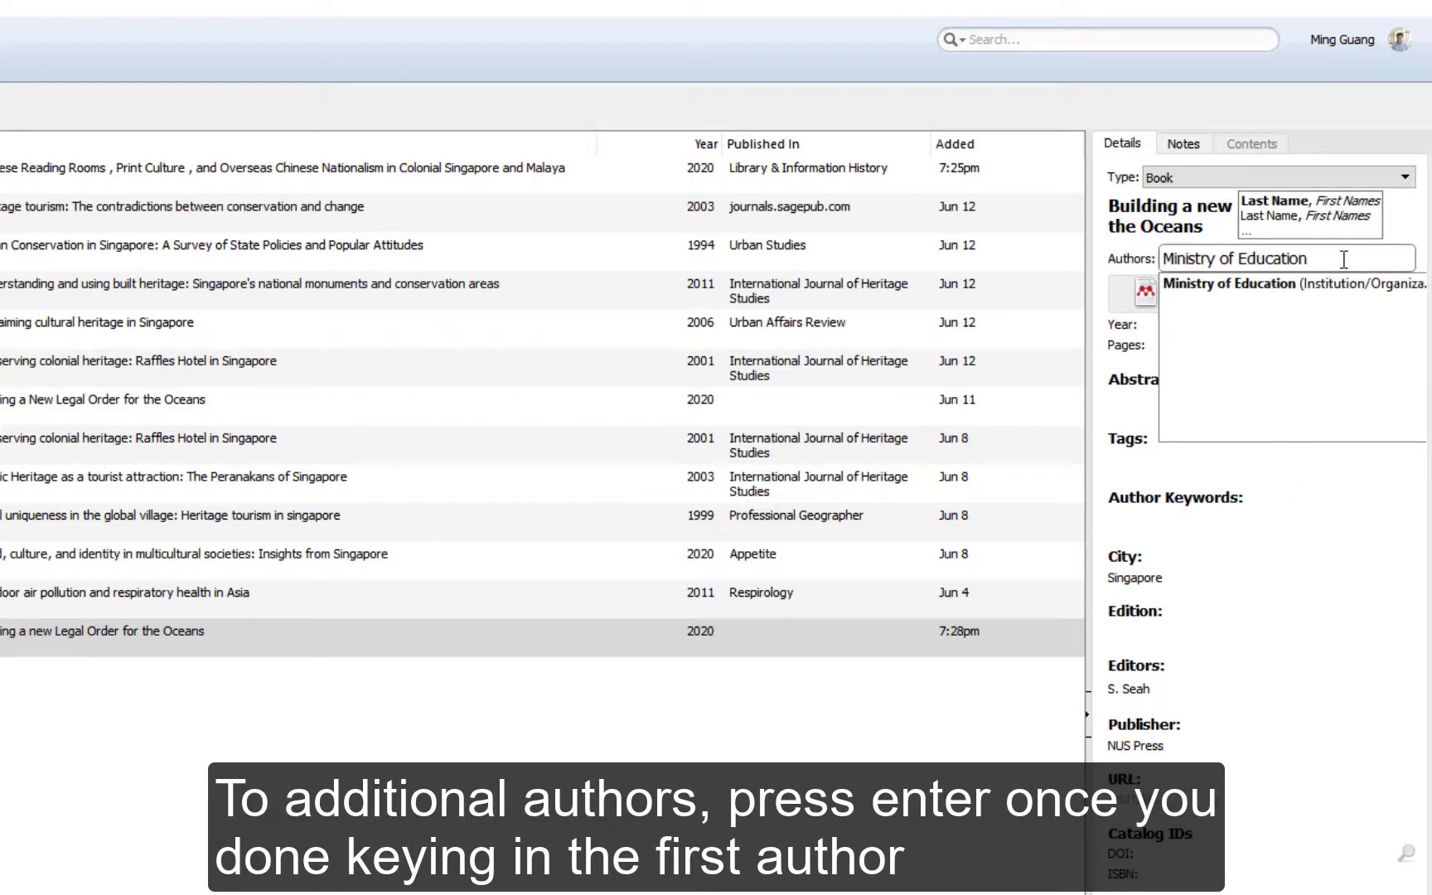
key(enter)
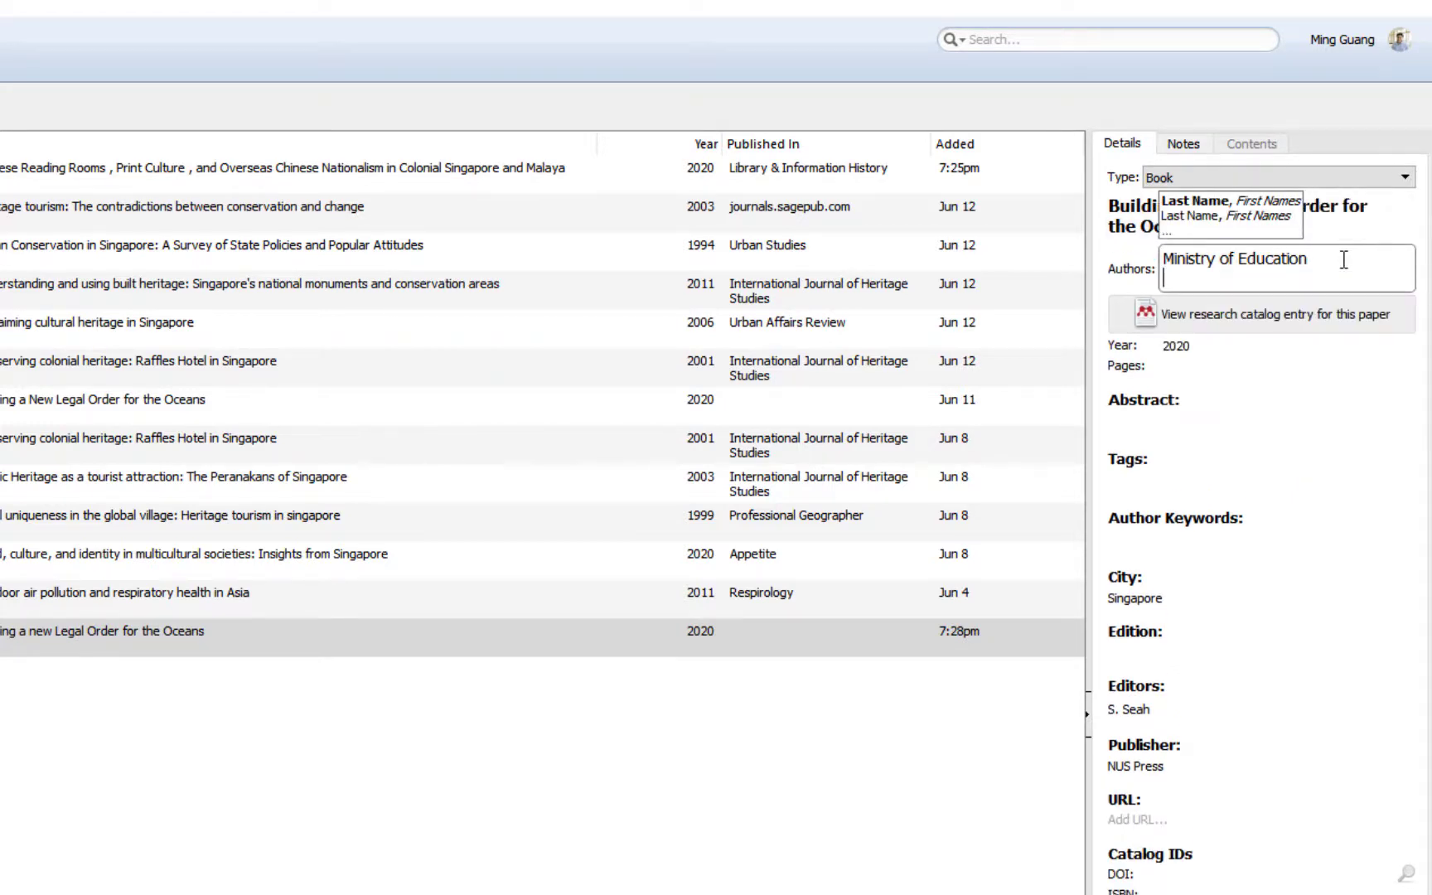
text(Koh,)
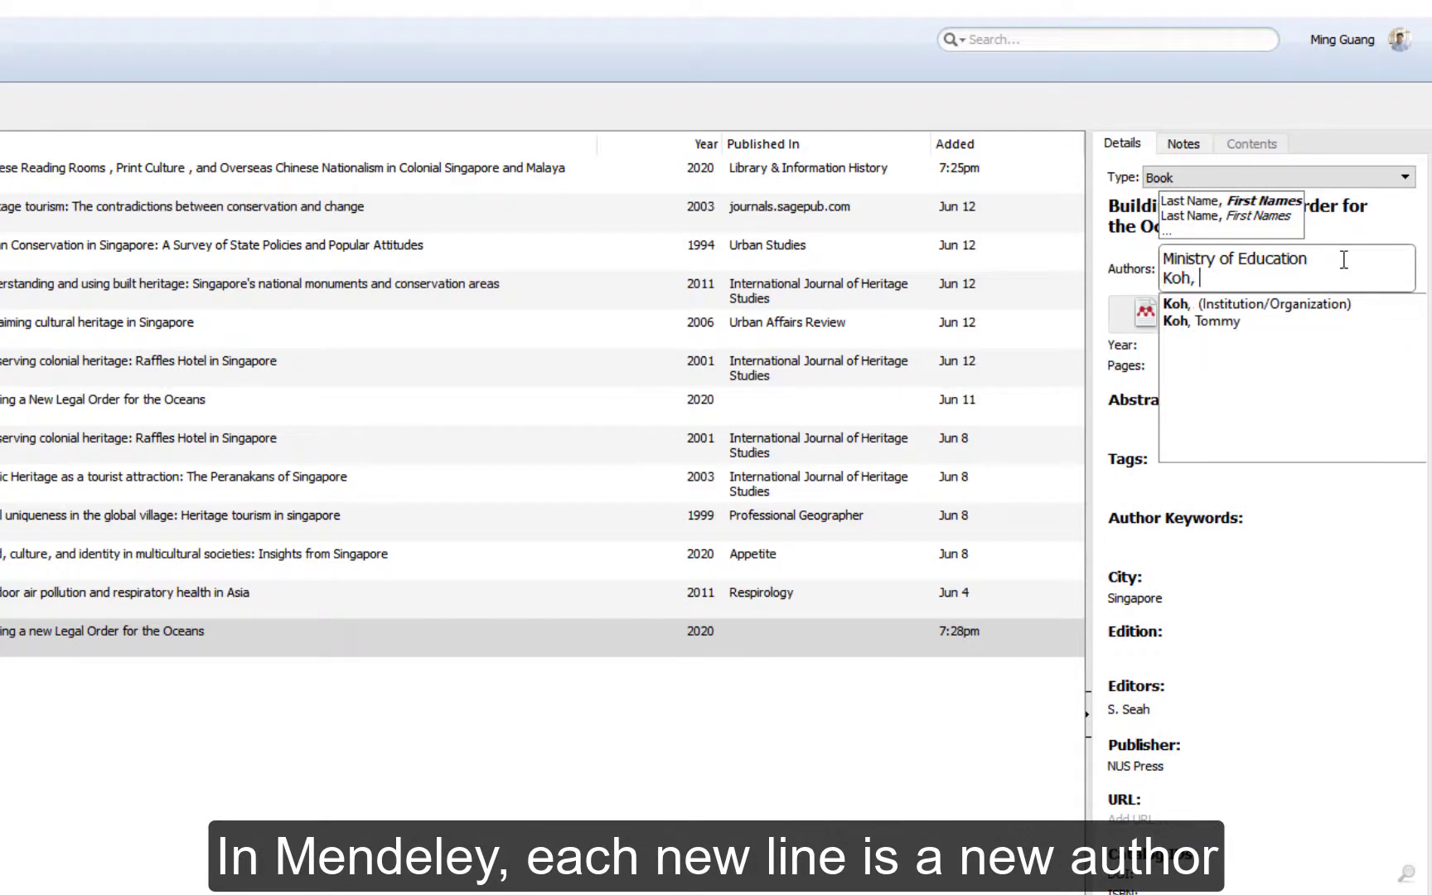